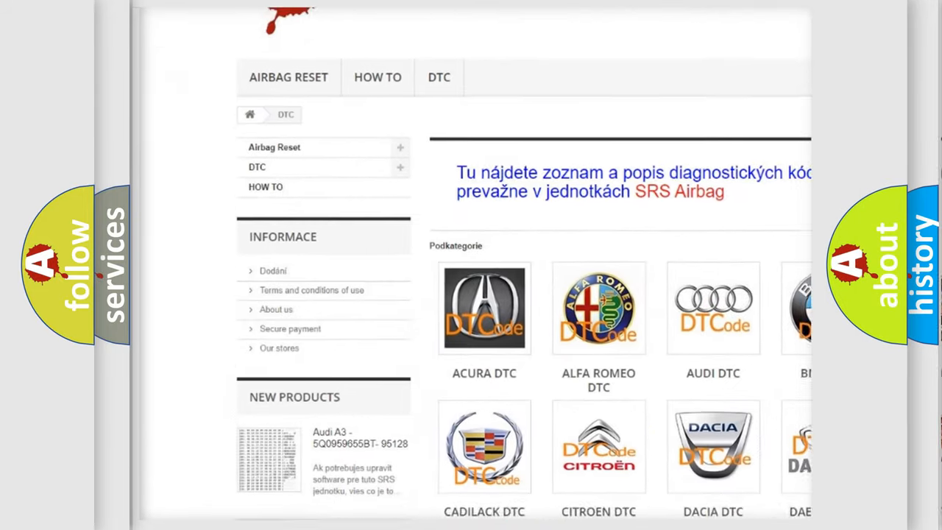
{"action": "scroll", "scroll_direction": "down", "scroll_amount": 3}
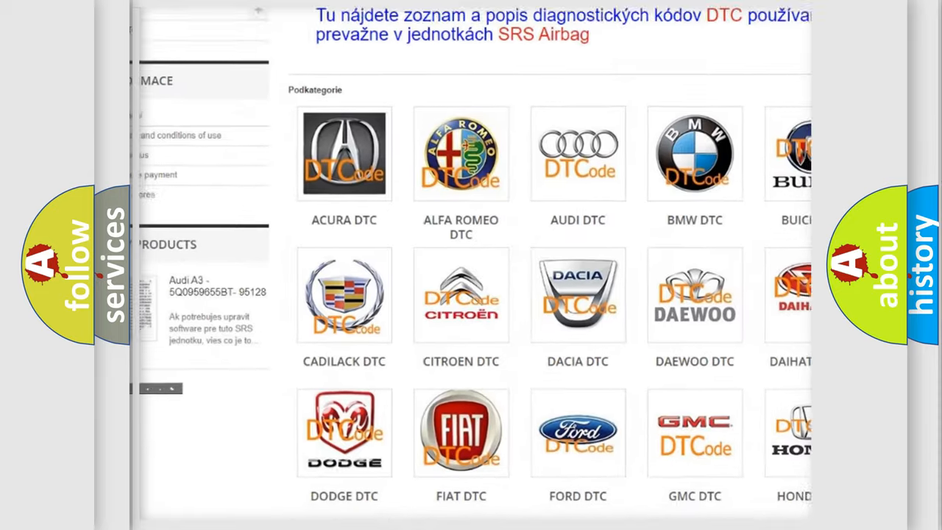
{"action": "scroll", "scroll_direction": "down", "scroll_amount": 3}
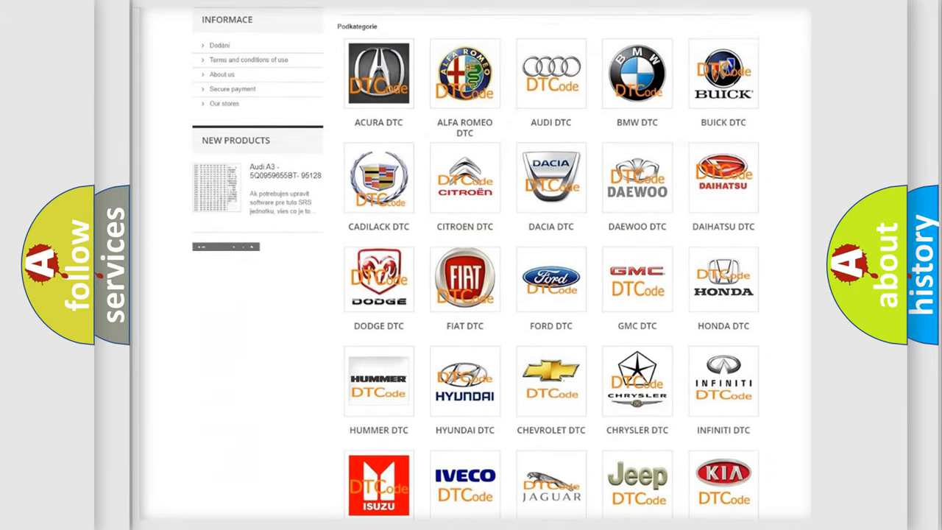
{"action": "scroll", "scroll_direction": "down", "scroll_amount": 3}
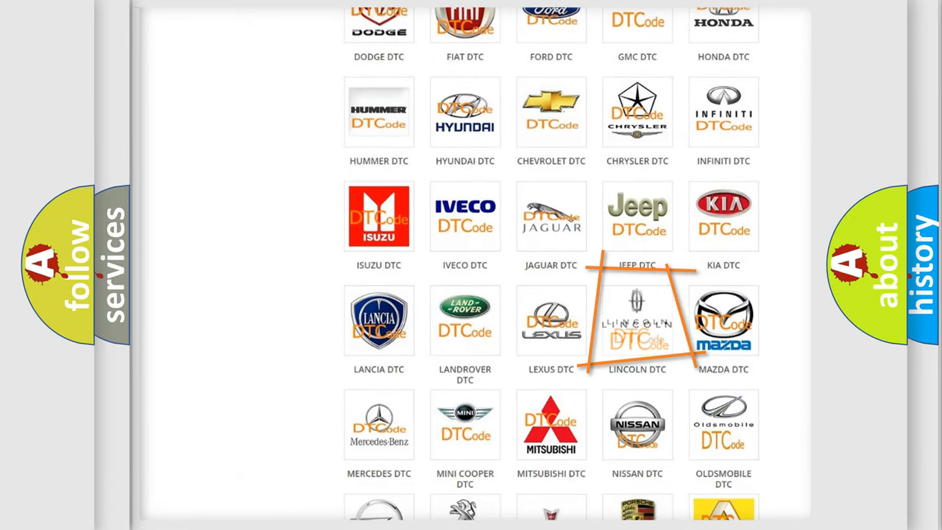